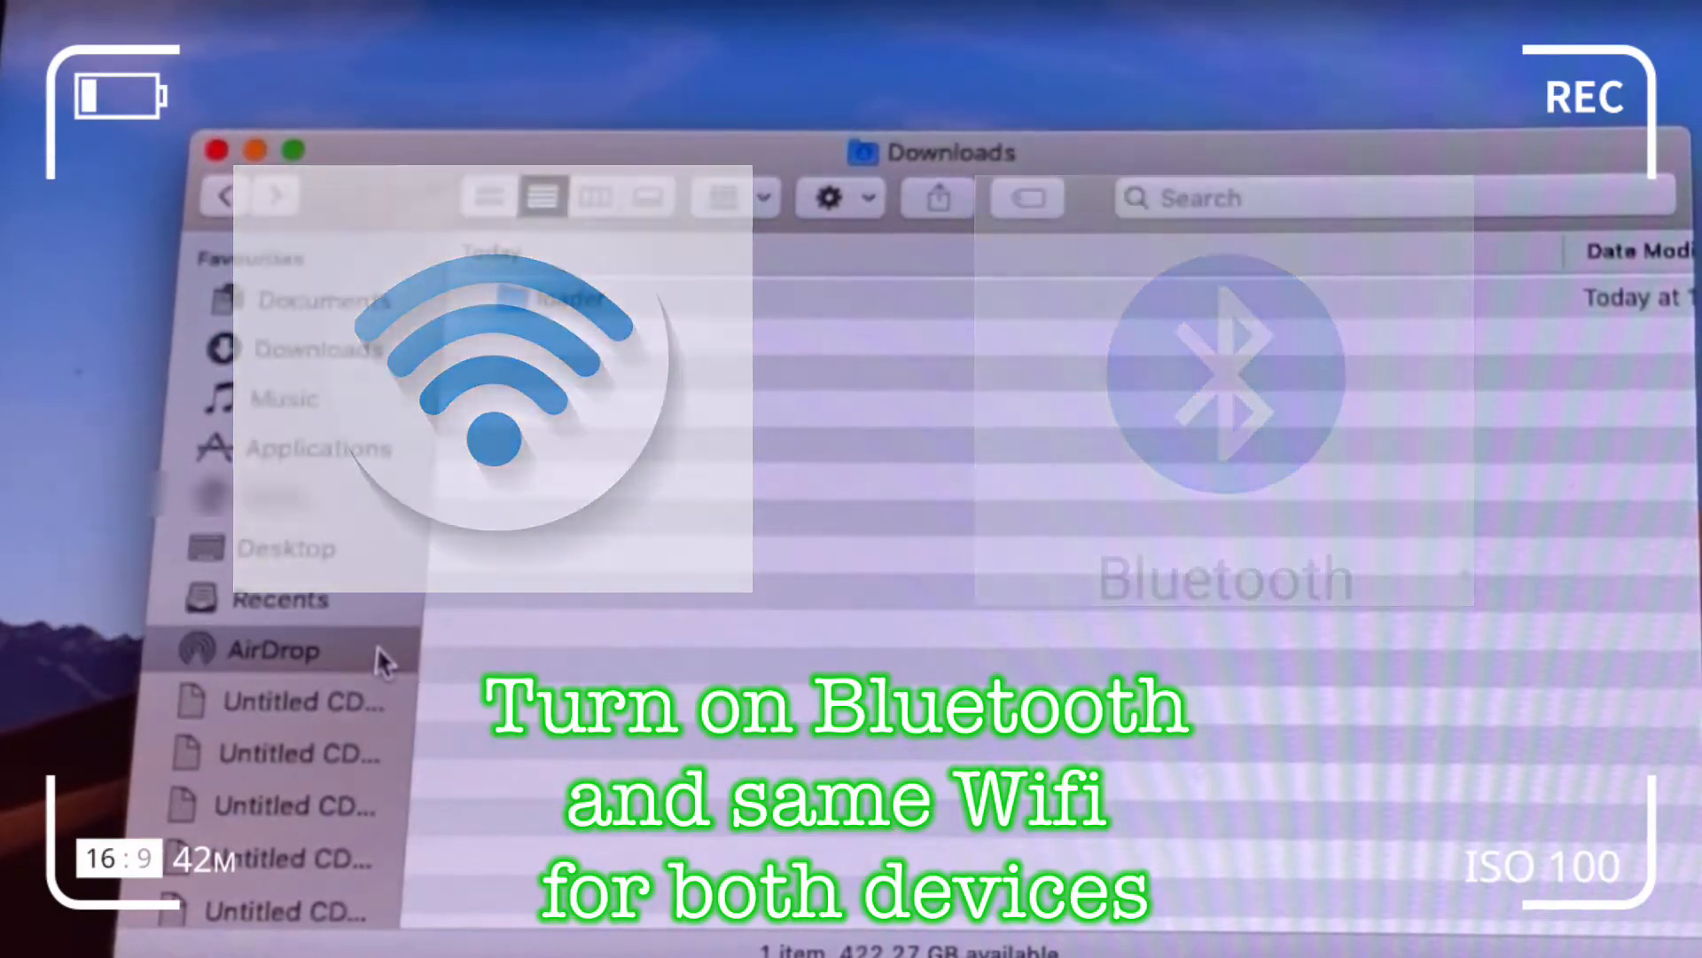
- Show the AirDrop pane from the Finder sidebar
{"action": "left_click", "coordinate": [274, 649]}
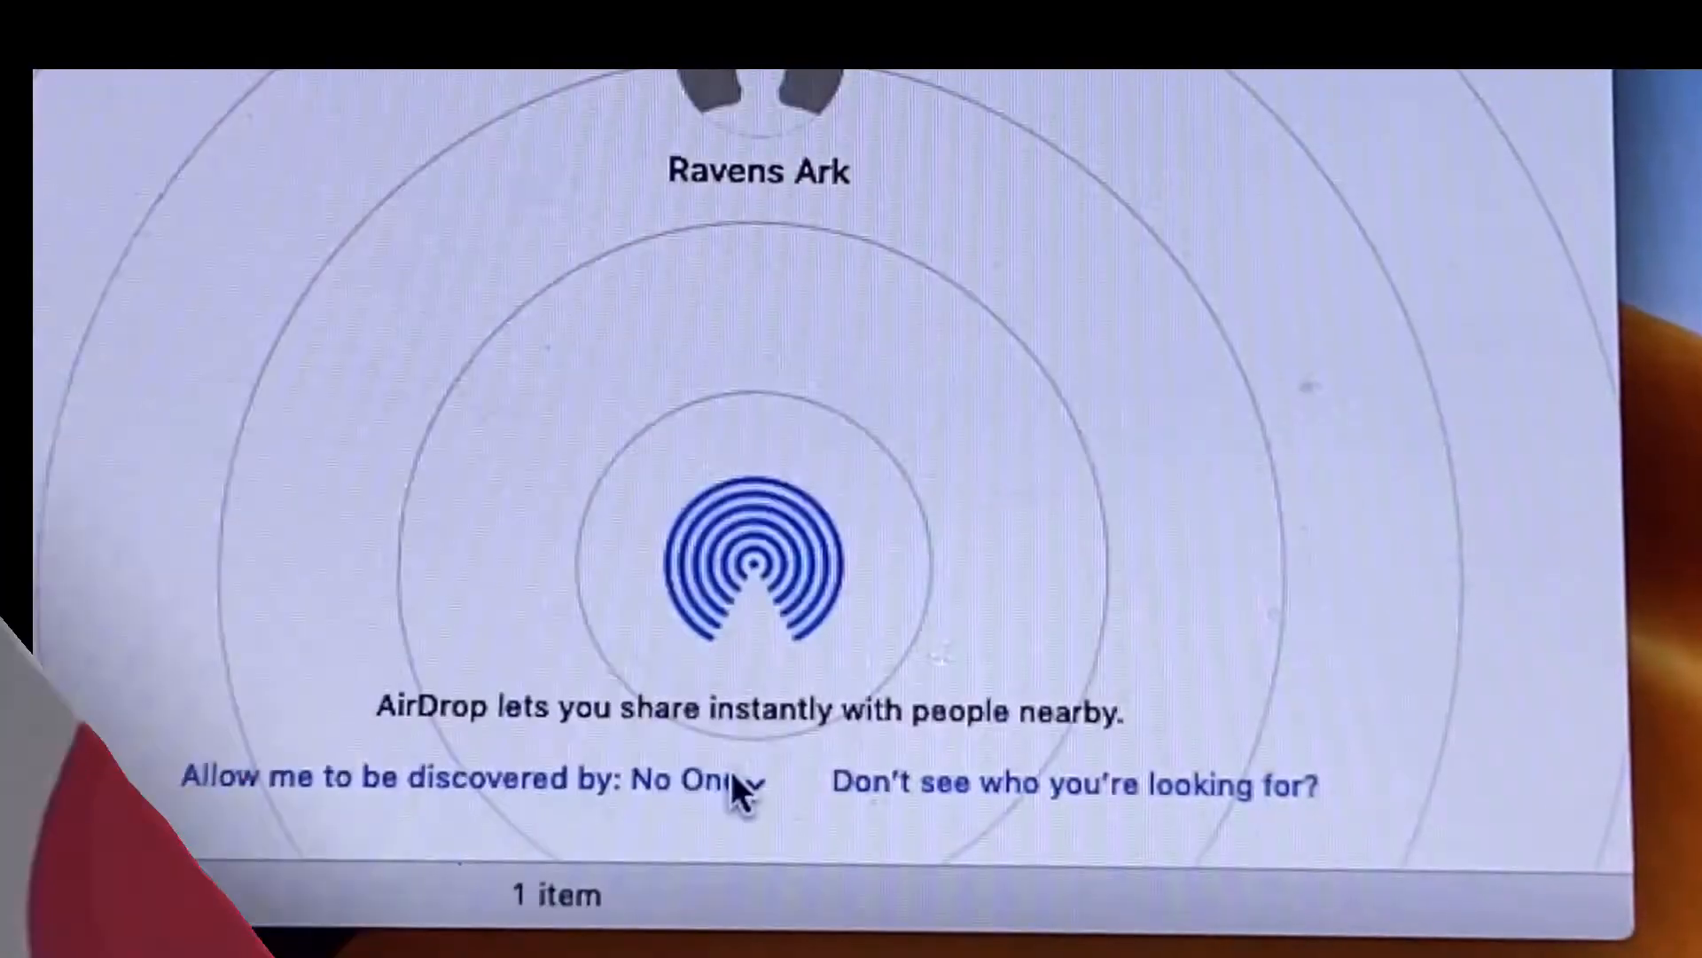
- Change AirDrop discoverability from No One so nearby devices can find this Mac
{"action": "left_click", "coordinate": [705, 779]}
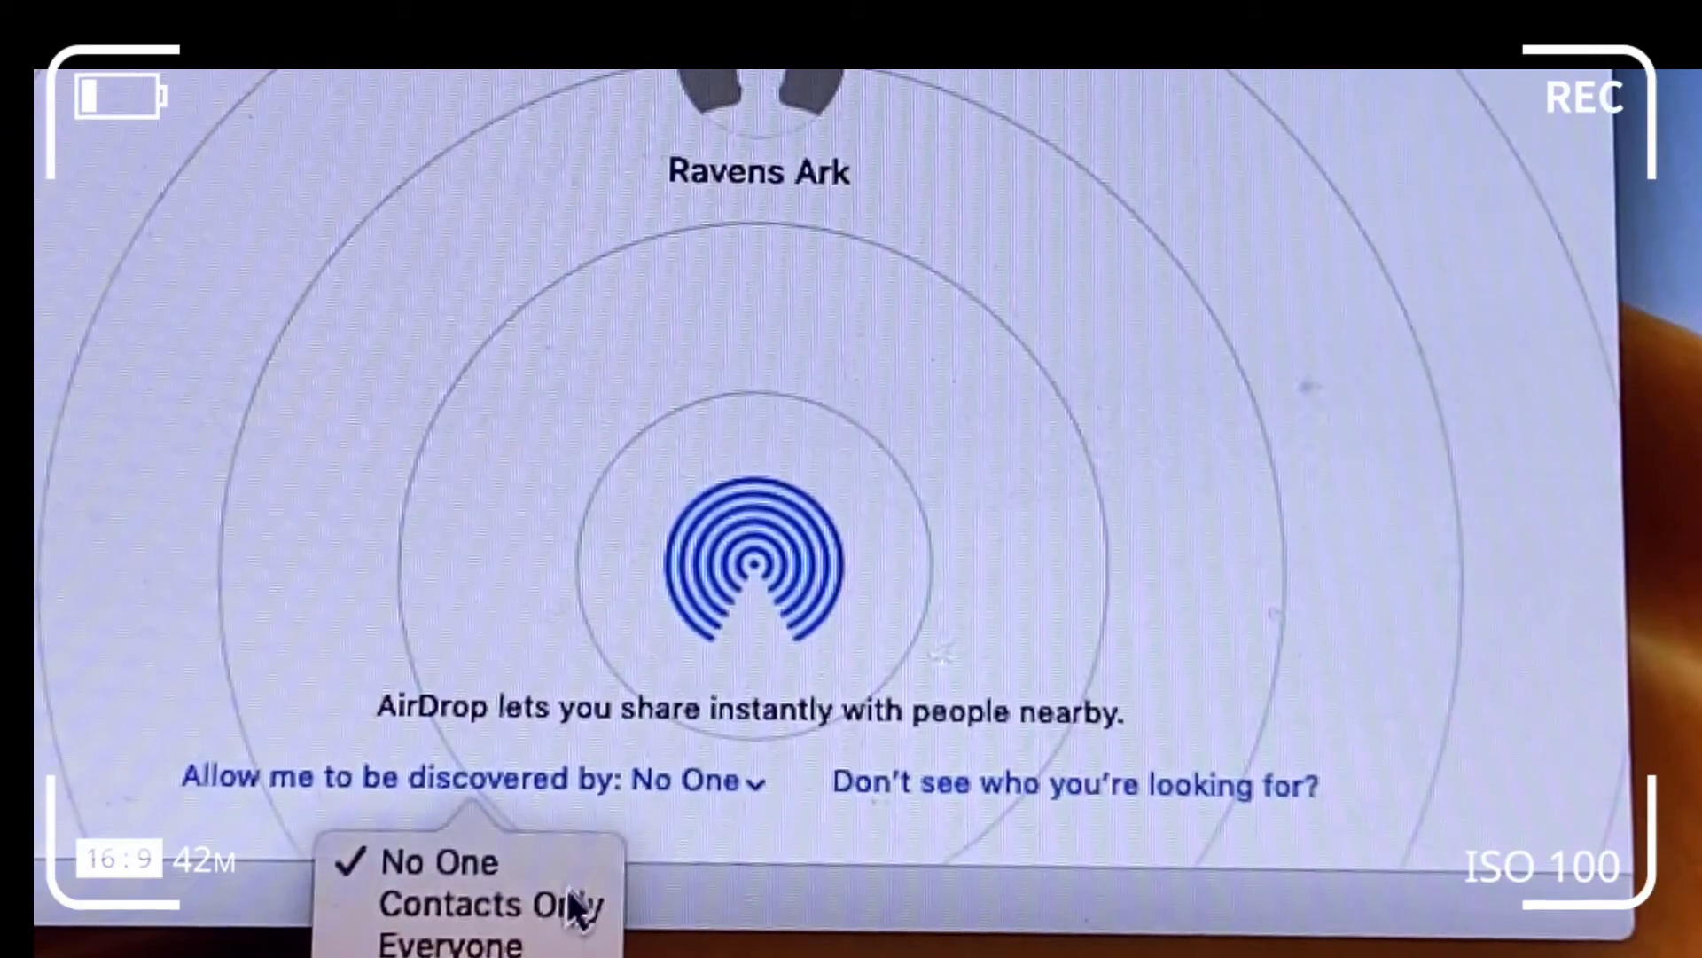
{"action": "left_click", "coordinate": [445, 942]}
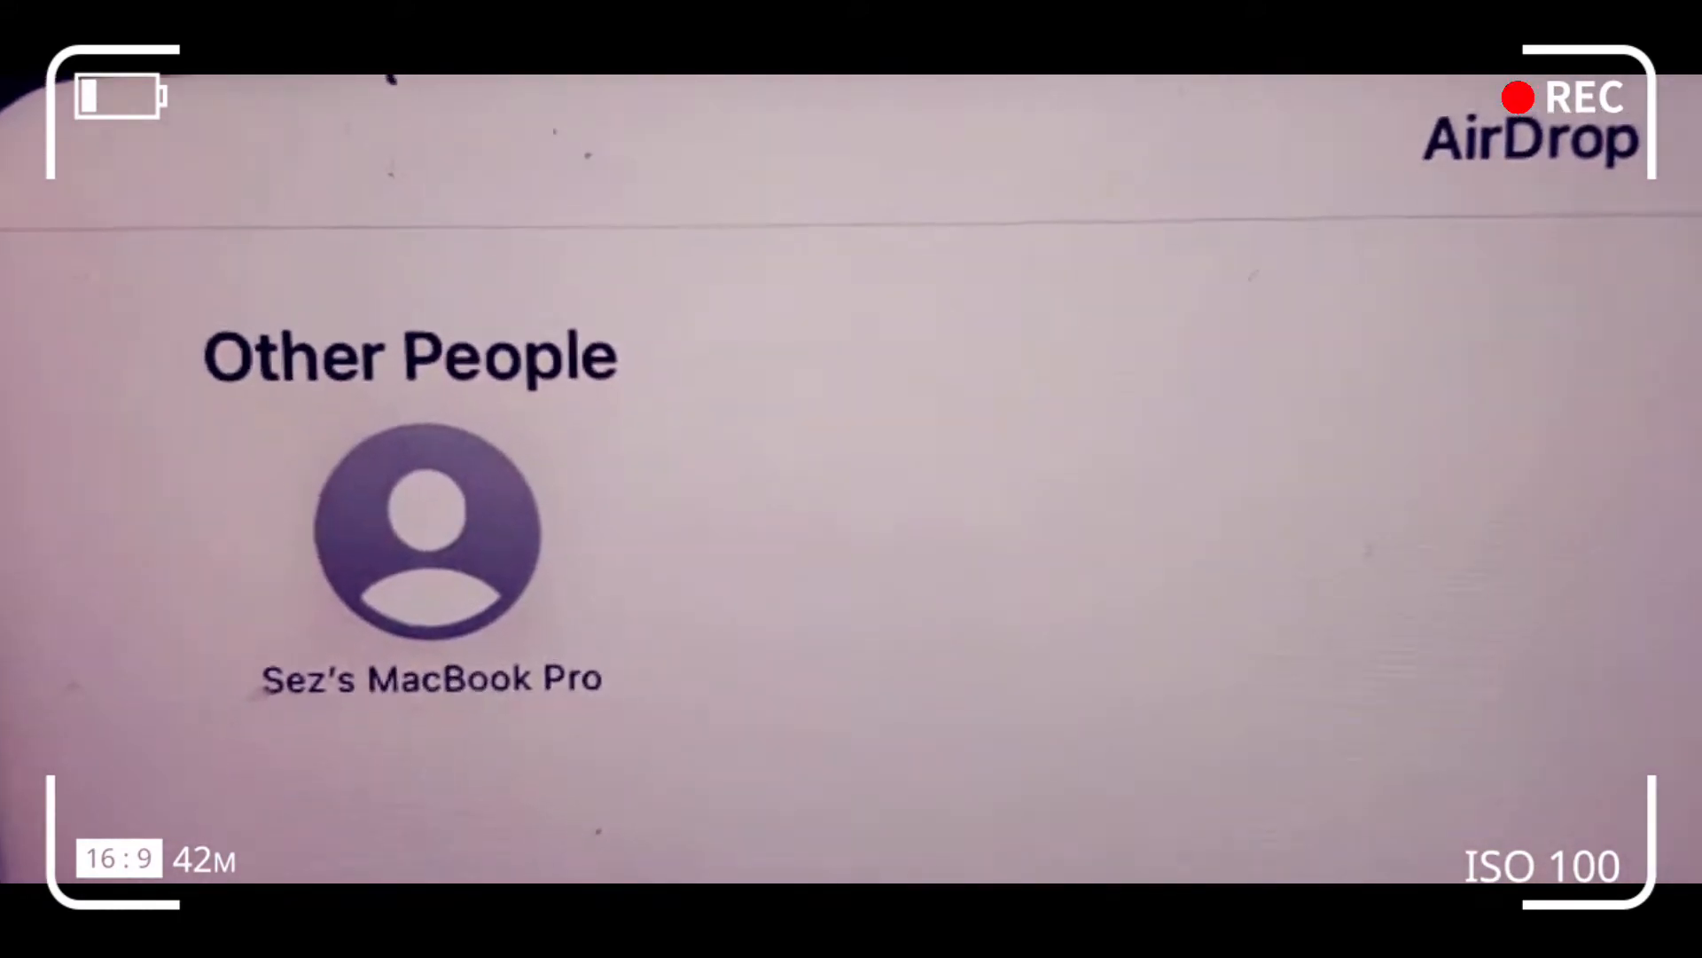
- Send the photos from the iPhone share sheet to the MacBook Pro
{"action": "left_click", "coordinate": [426, 532]}
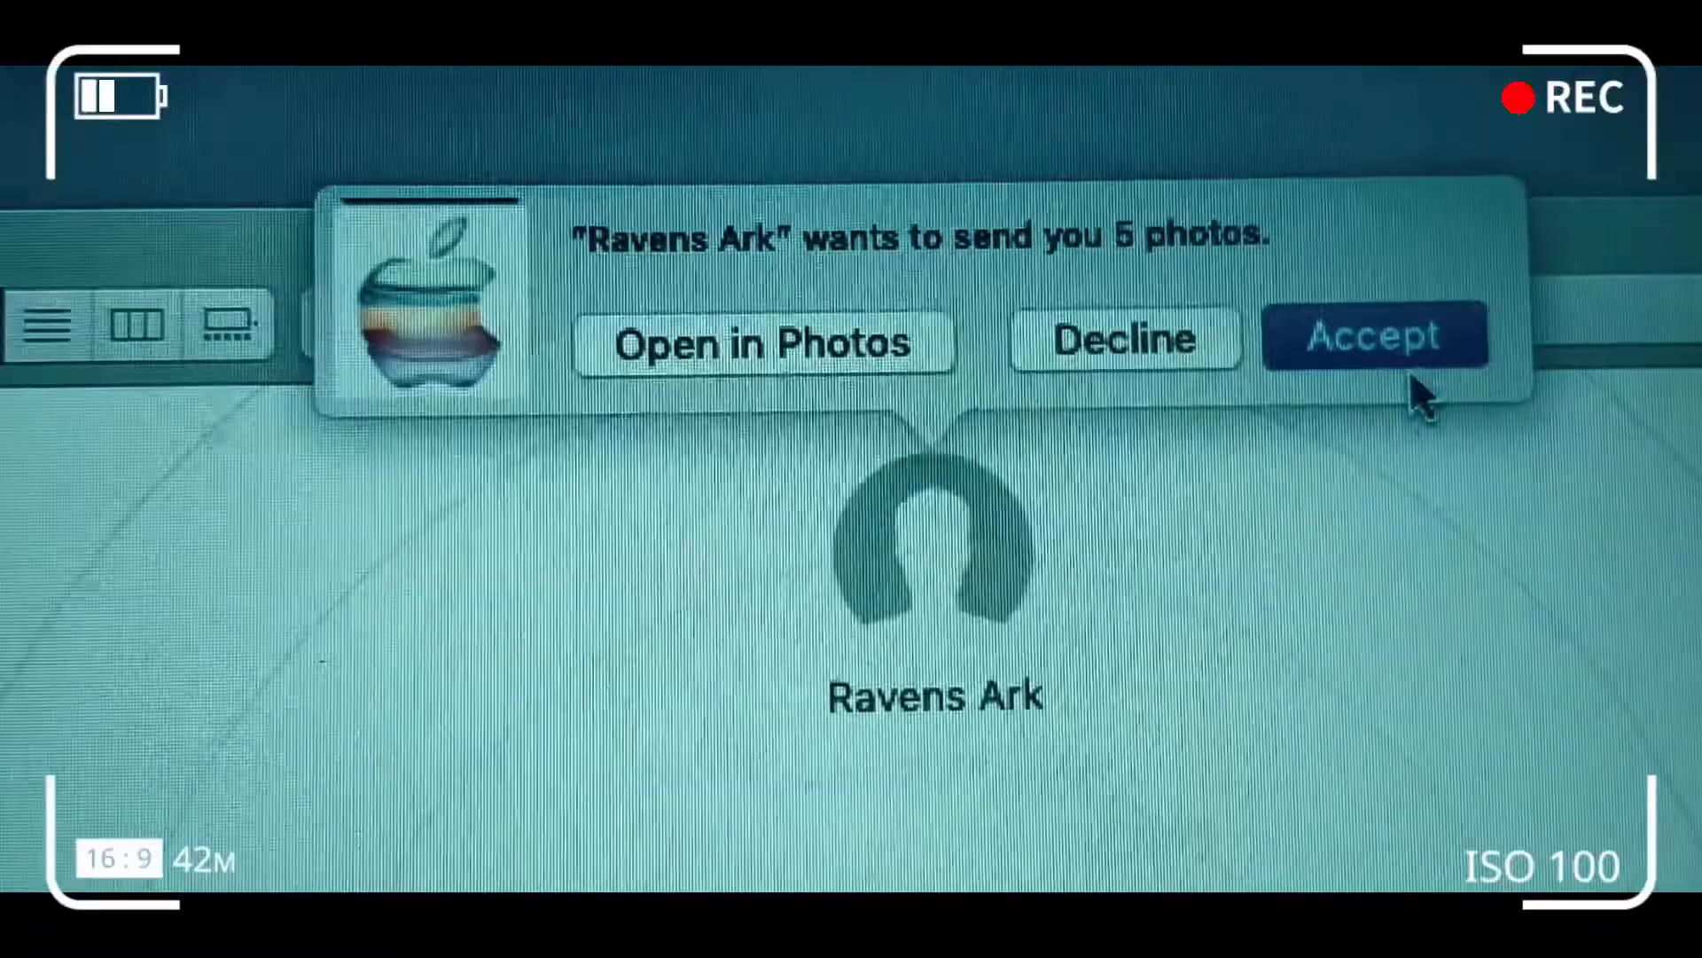
- Accept the AirDrop request for 5 photos from Ravens Ark
{"action": "left_click", "coordinate": [1374, 337]}
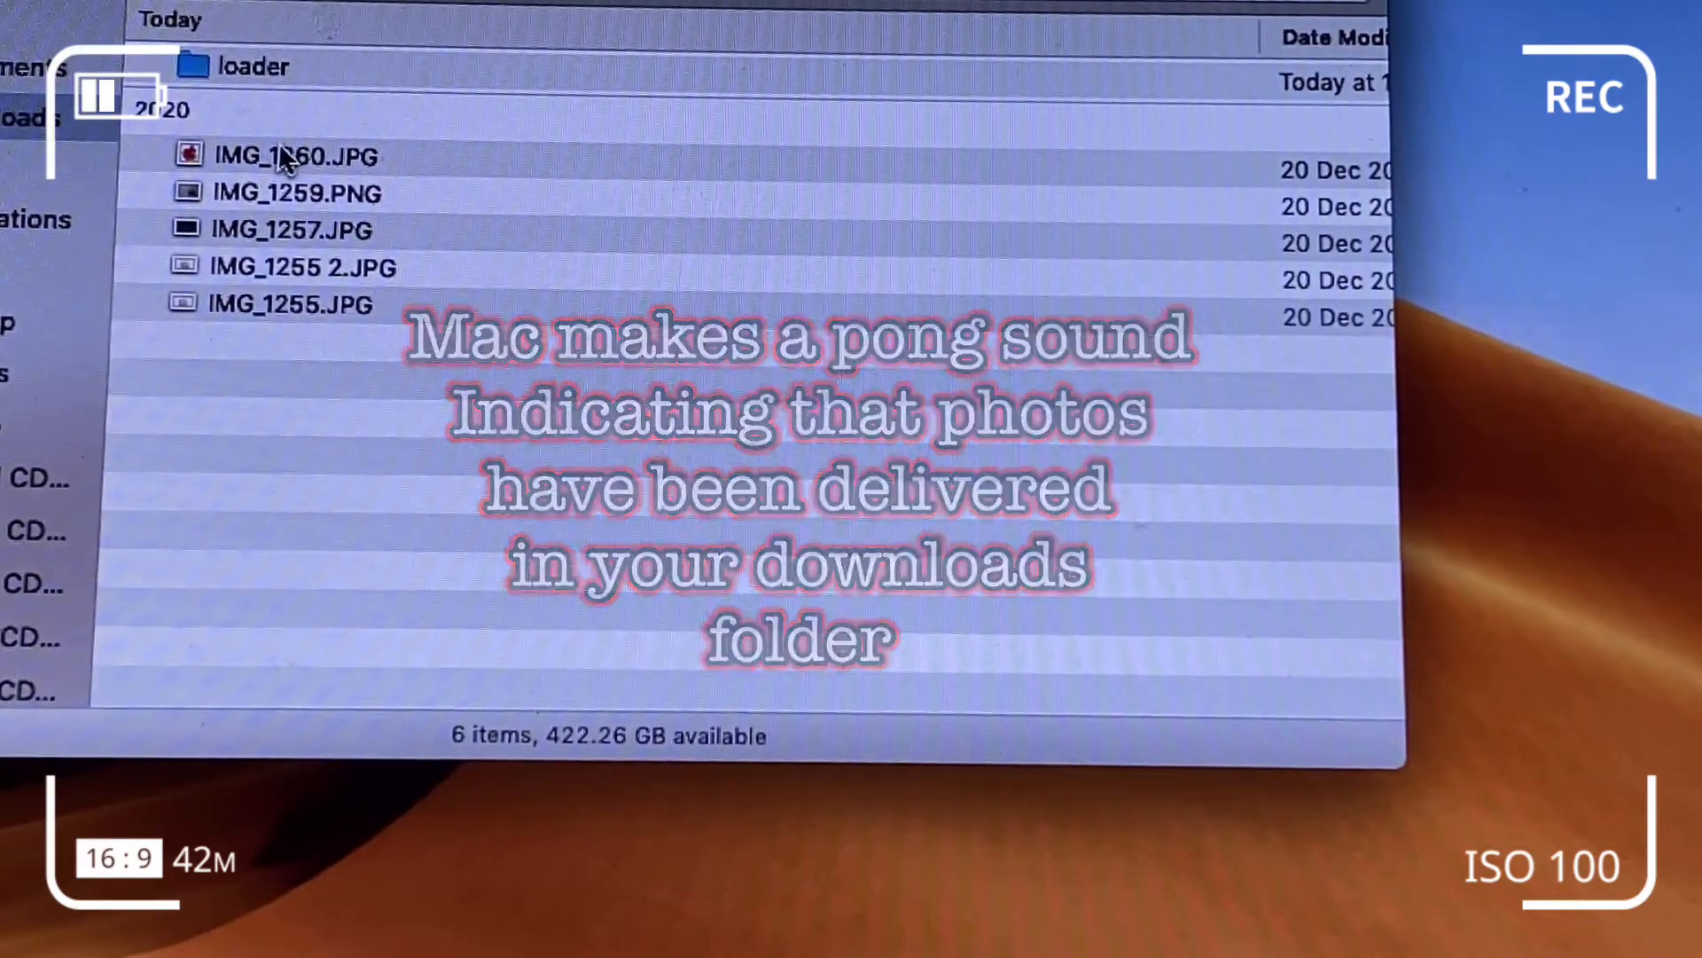
- Select IMG_1260.JPG in the Downloads folder
{"action": "left_click", "coordinate": [294, 155]}
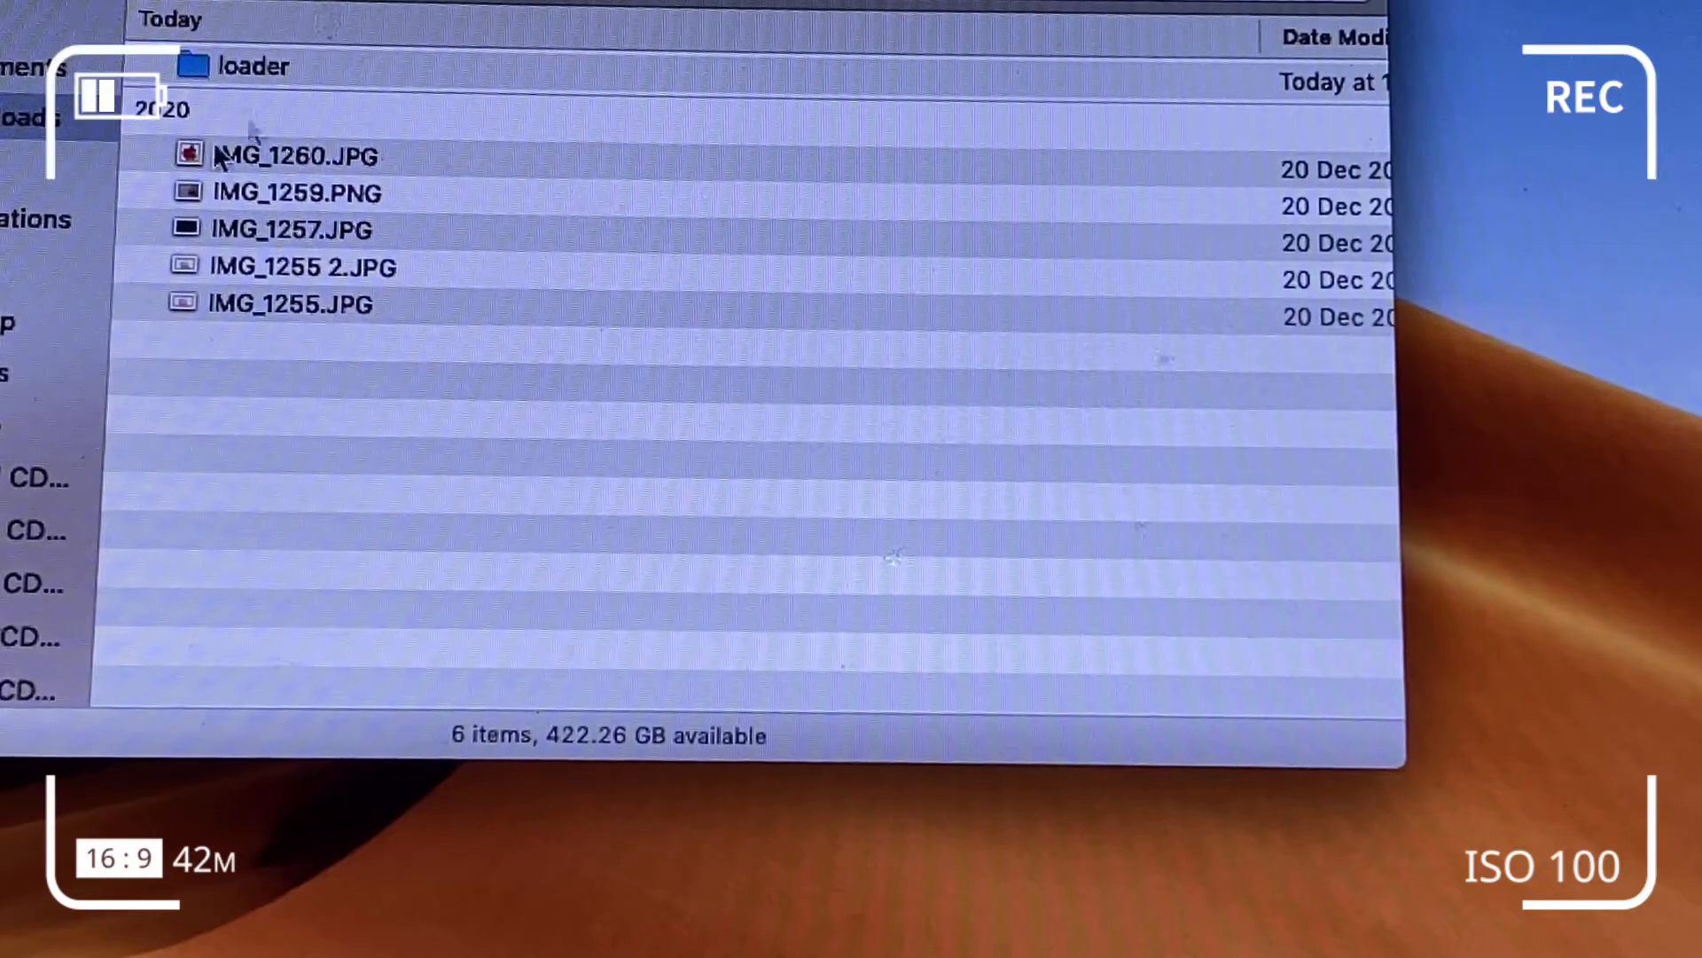
{"action": "left_click", "coordinate": [294, 155]}
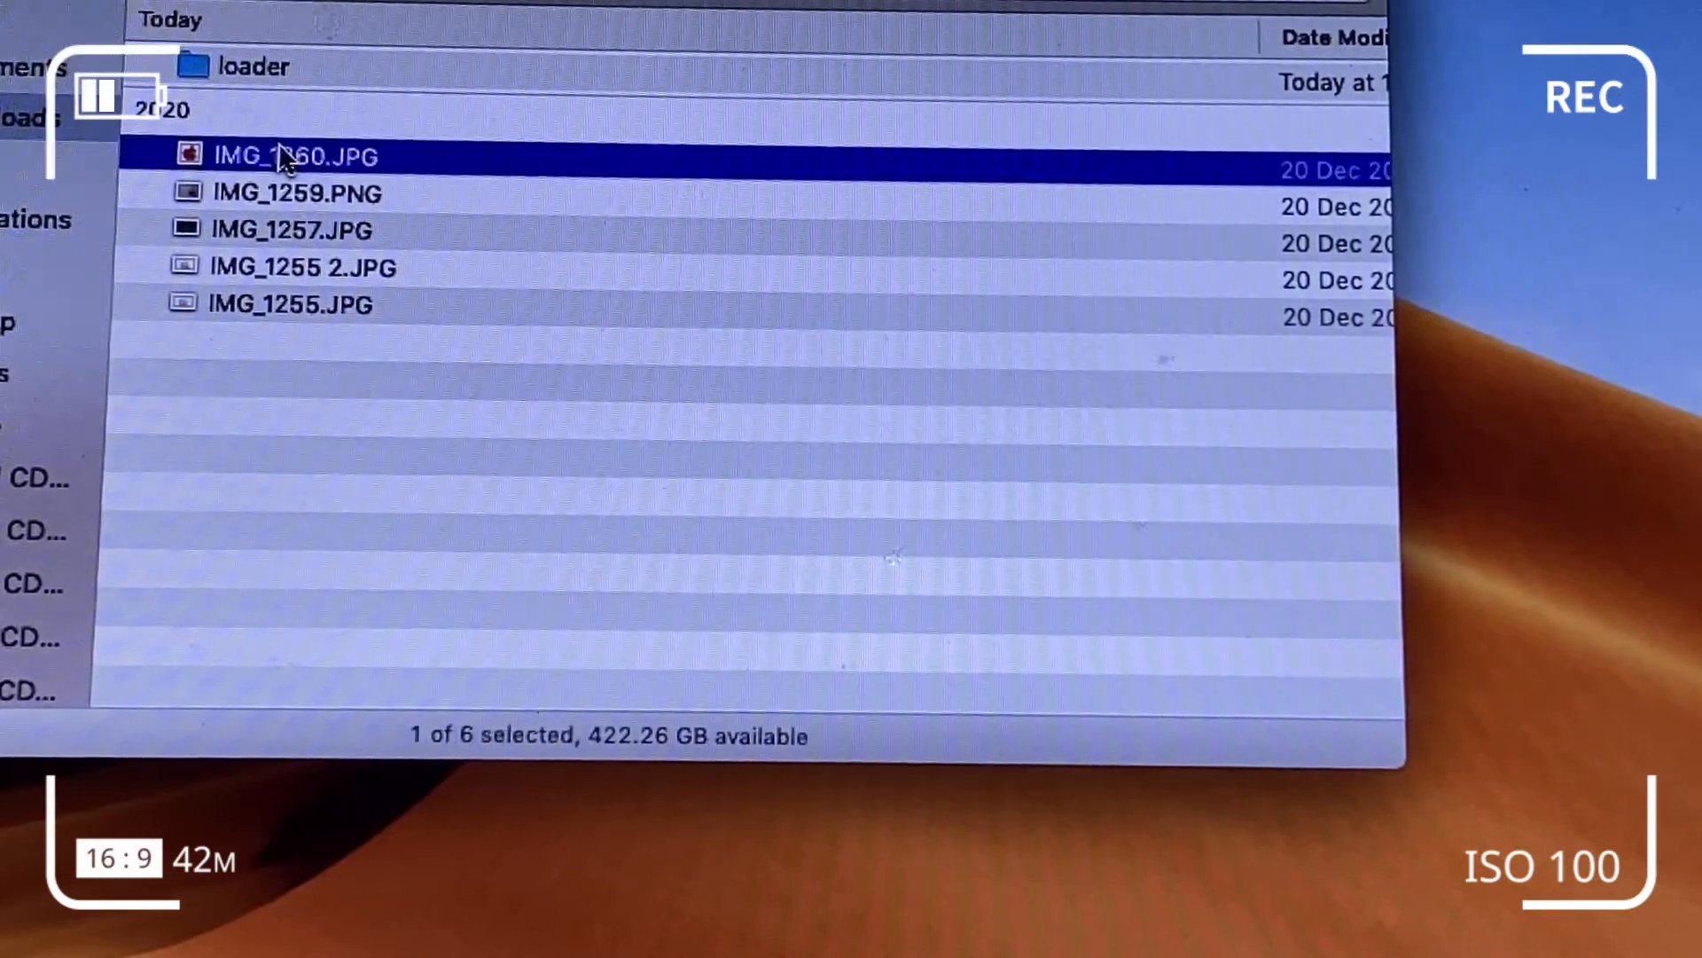